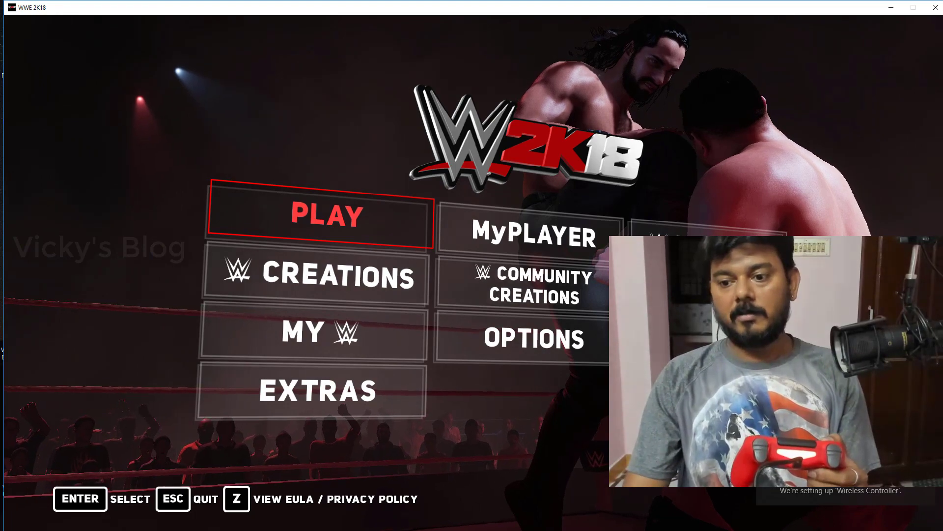
Step: Select PLAY on the main menu to show match types like One on One and Royal Rumble
{"action": "left_click", "coordinate": [318, 215]}
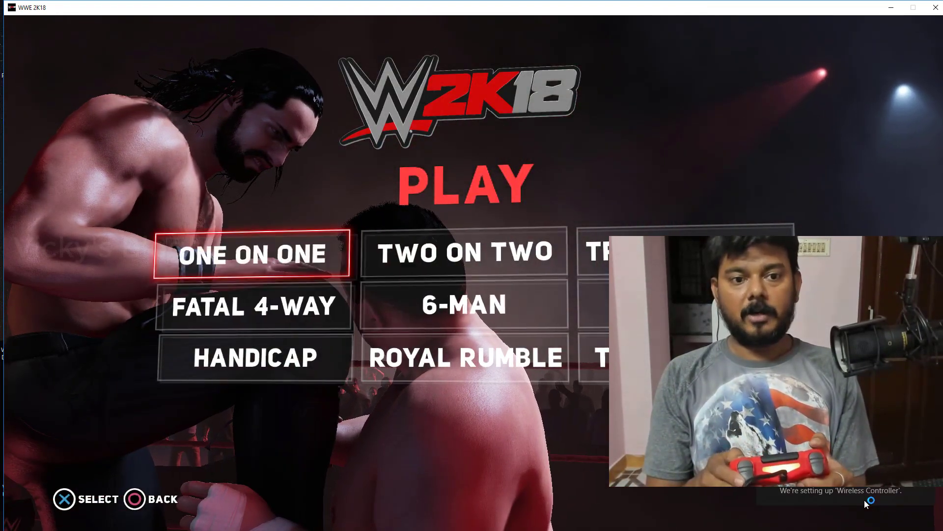
{"action": "left_click", "coordinate": [253, 254]}
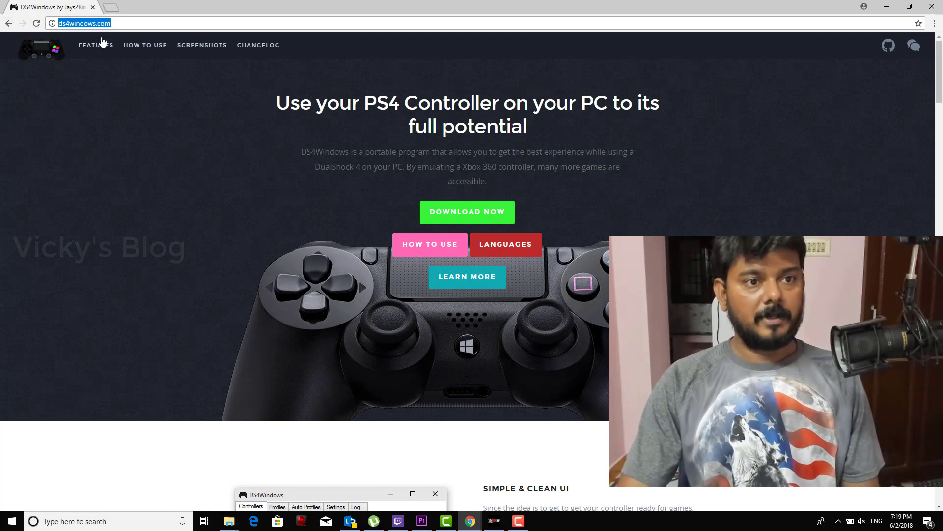
{"action": "scroll", "scroll_direction": "down", "scroll_amount": 3}
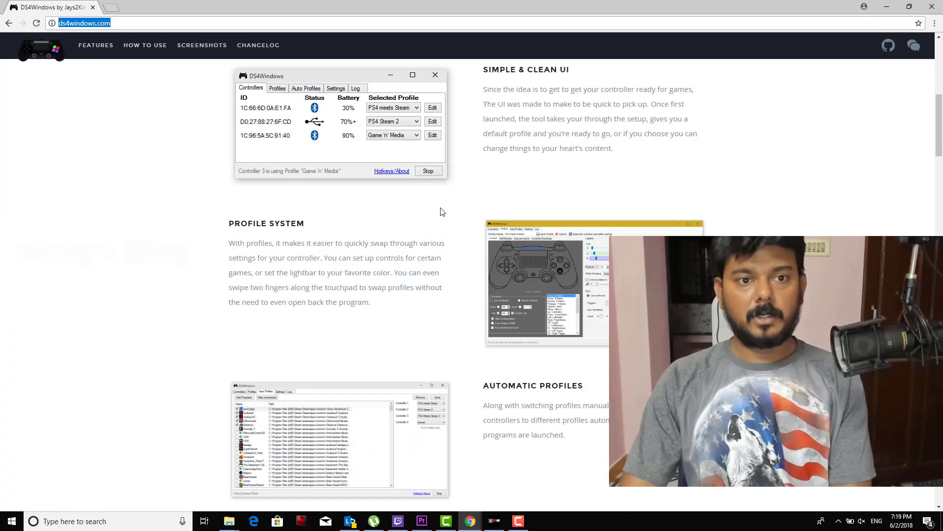
{"action": "scroll", "scroll_direction": "up", "scroll_amount": 3}
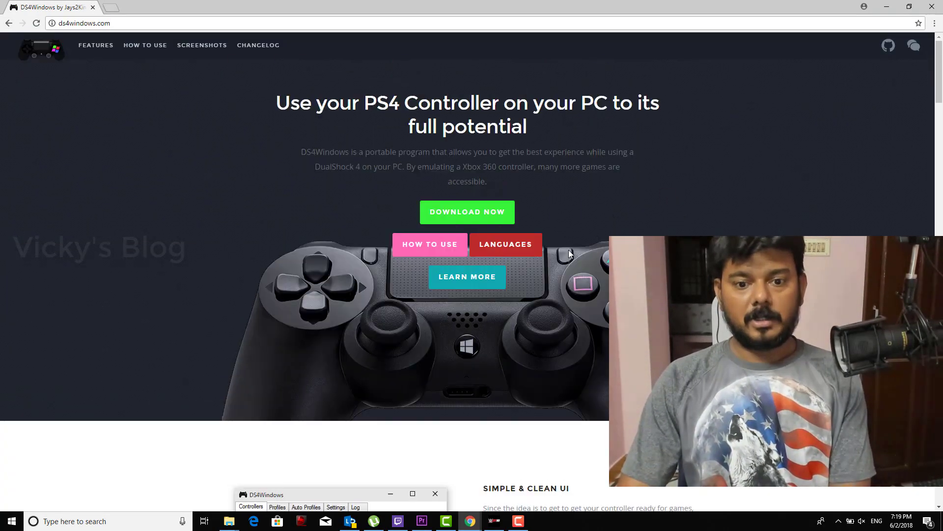
{"action": "mouse_move", "coordinate": [468, 212]}
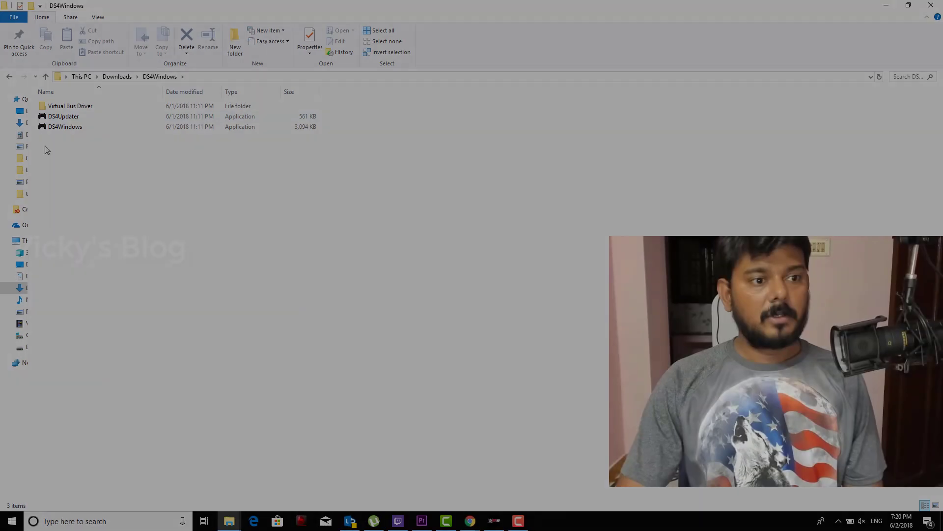
Step: Run DS4Windows.exe from the Downloads DS4Windows folder as administrator
{"action": "left_click", "coordinate": [65, 126]}
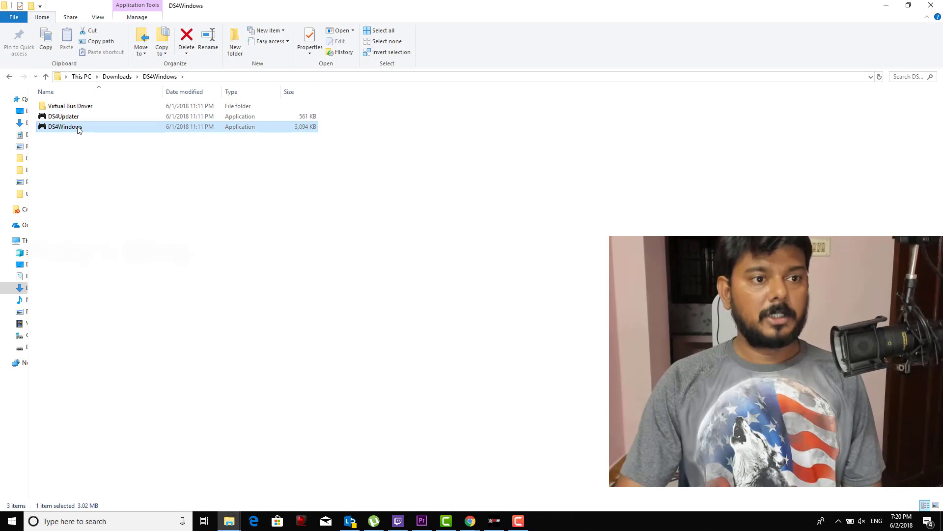
{"action": "right_click", "coordinate": [62, 127]}
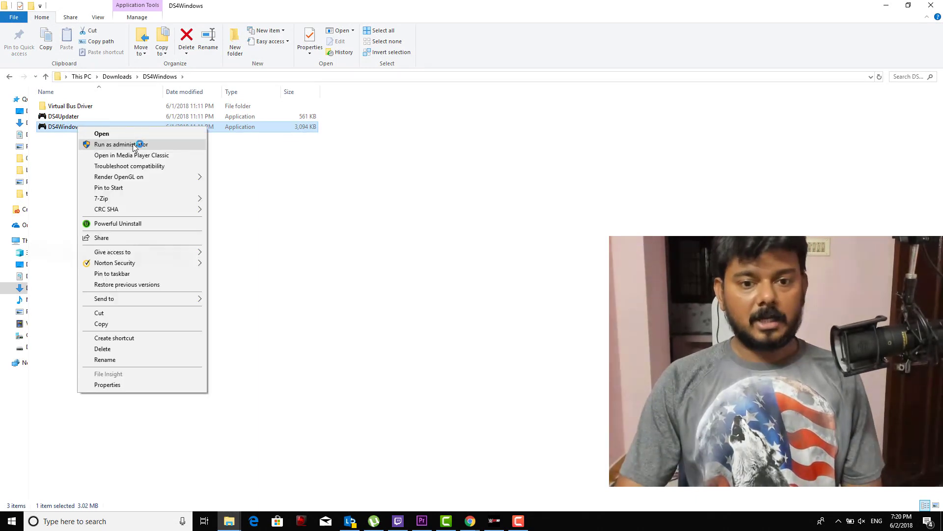
{"action": "left_click", "coordinate": [120, 144]}
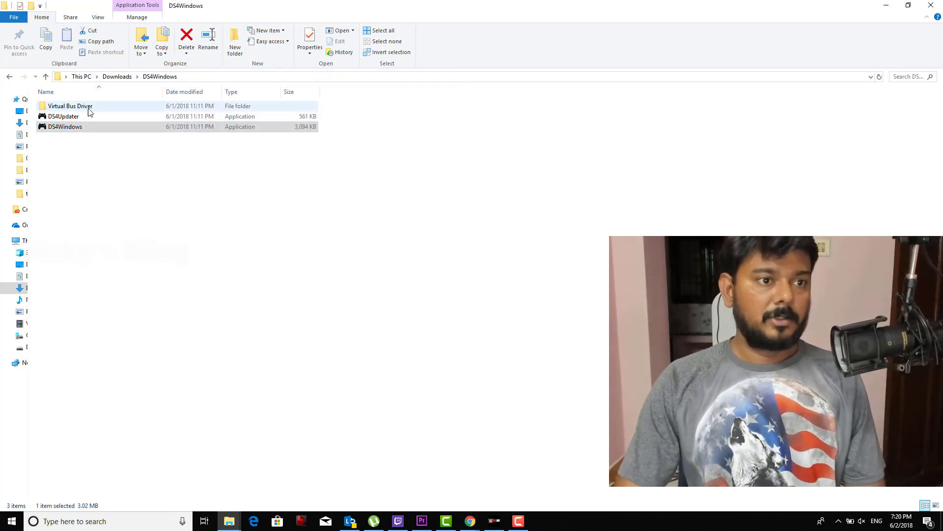
{"action": "mouse_move", "coordinate": [63, 116]}
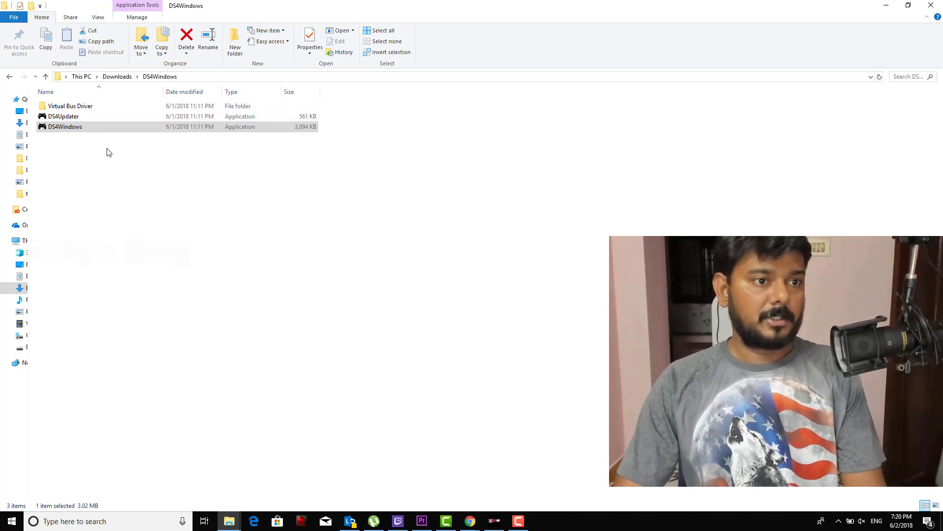
Step: Launch DS4Windows.exe again and allow the unverified publisher program to run
{"action": "double_click", "coordinate": [65, 127]}
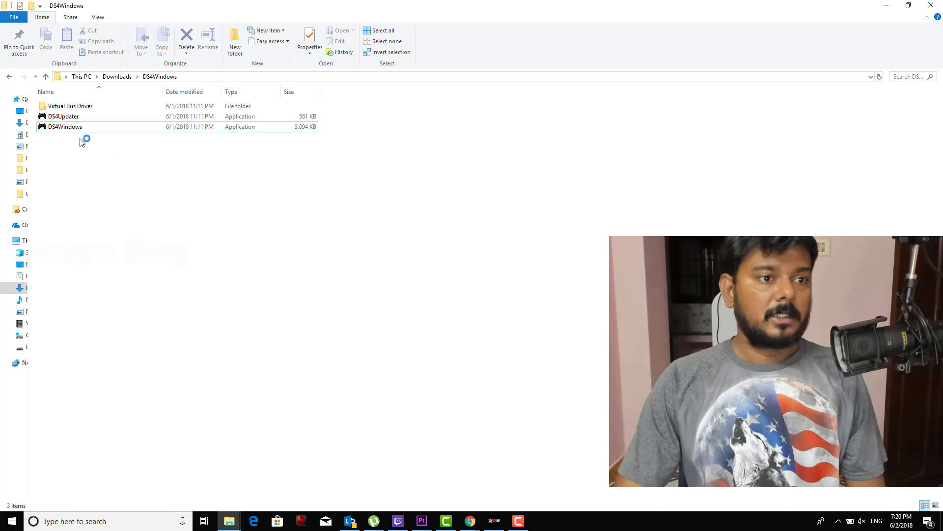
{"action": "left_click", "coordinate": [65, 127]}
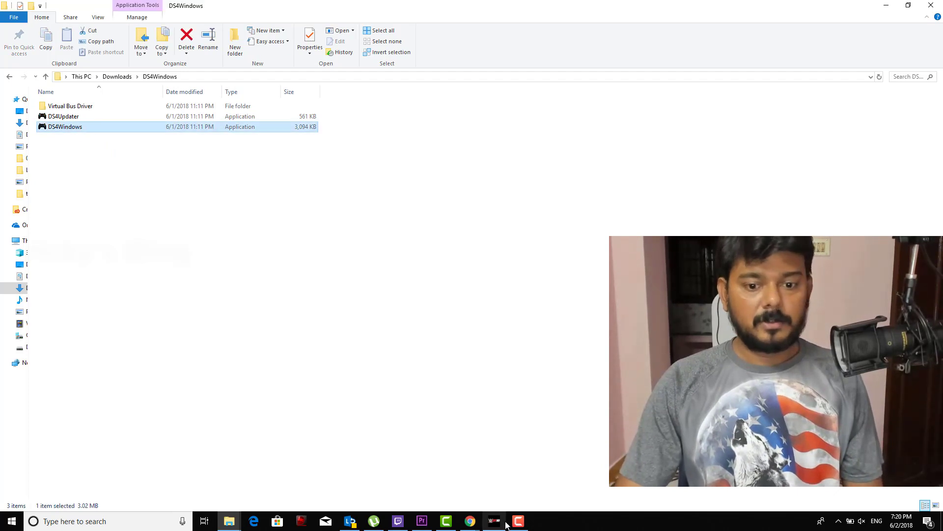
{"action": "double_click", "coordinate": [65, 127]}
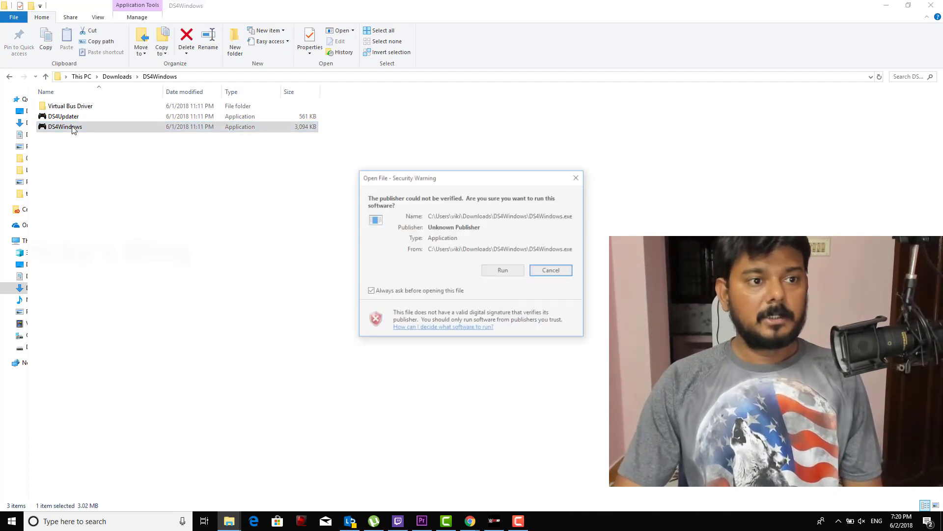
{"action": "left_click", "coordinate": [502, 270]}
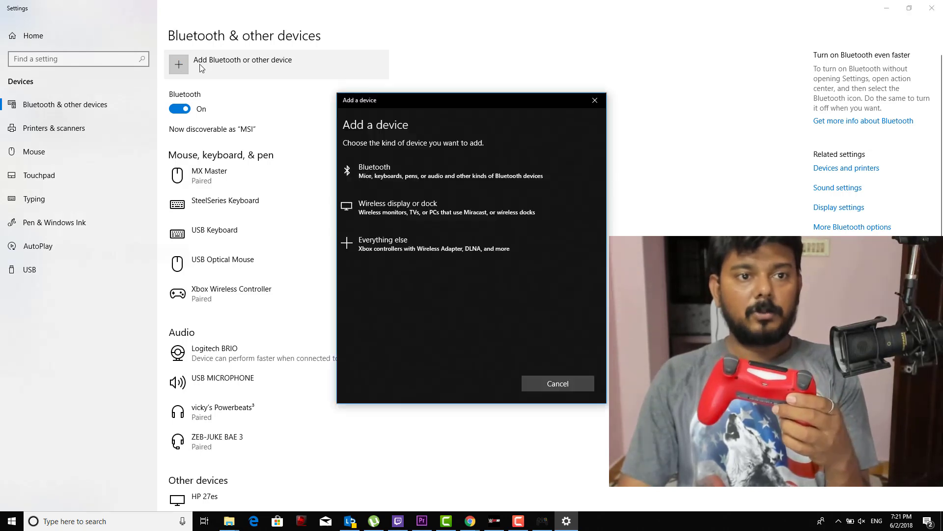
Step: Add a Bluetooth device, pair the Wireless Controller and finish so it shows as connected
{"action": "left_click", "coordinate": [374, 171]}
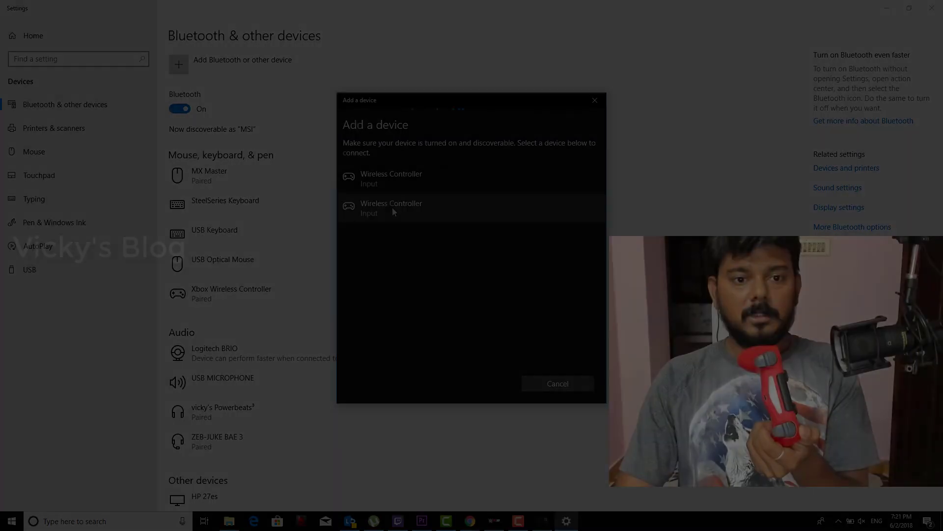
{"action": "left_click", "coordinate": [391, 208]}
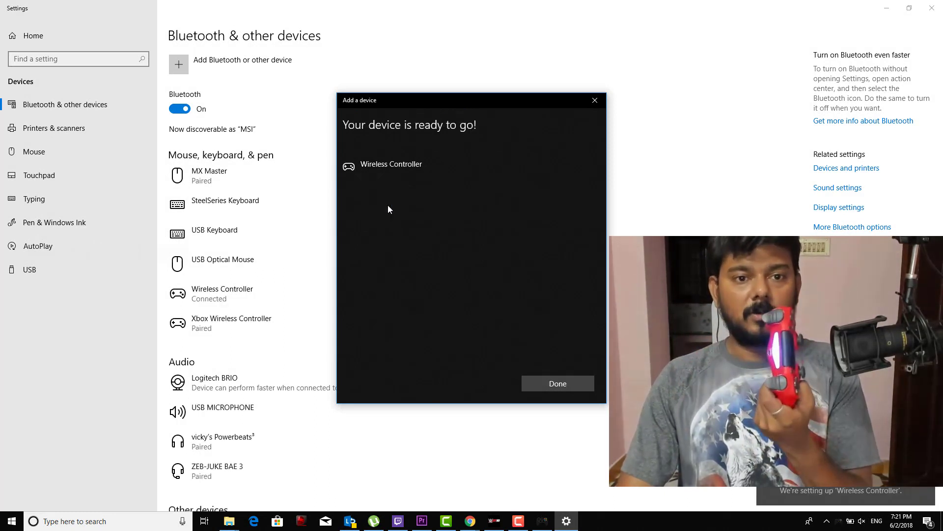
{"action": "mouse_move", "coordinate": [814, 495]}
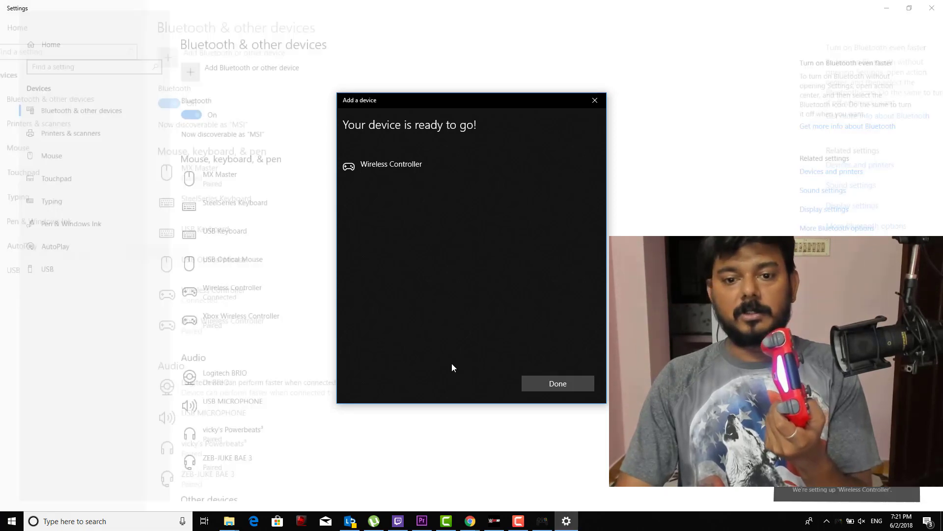
{"action": "left_click", "coordinate": [556, 383]}
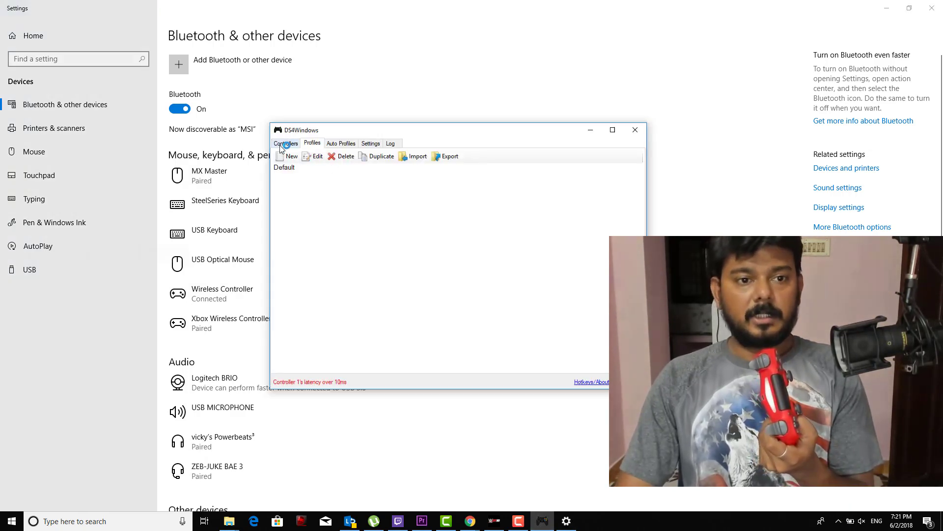
Step: Edit the Default profile from the Profiles list to show its controls, lightbar and touchpad options
{"action": "left_click", "coordinate": [312, 144]}
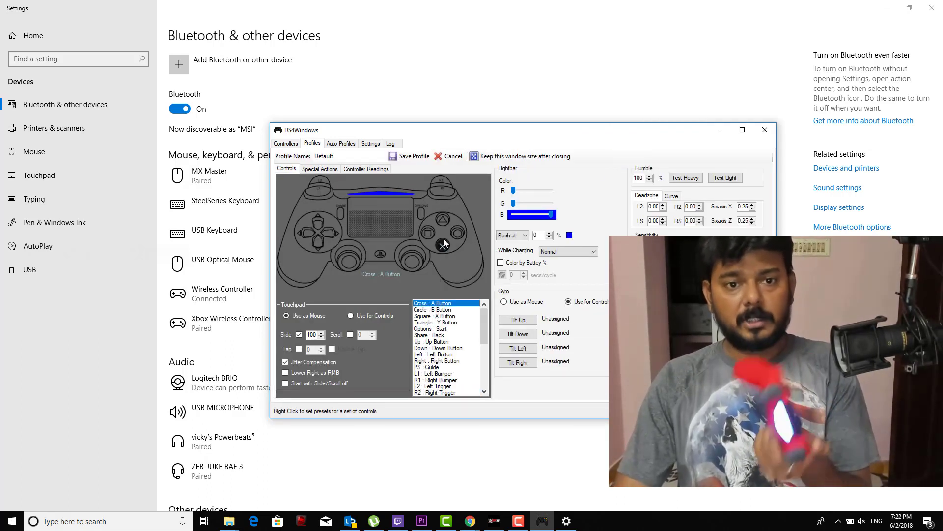
{"action": "left_click", "coordinate": [434, 322]}
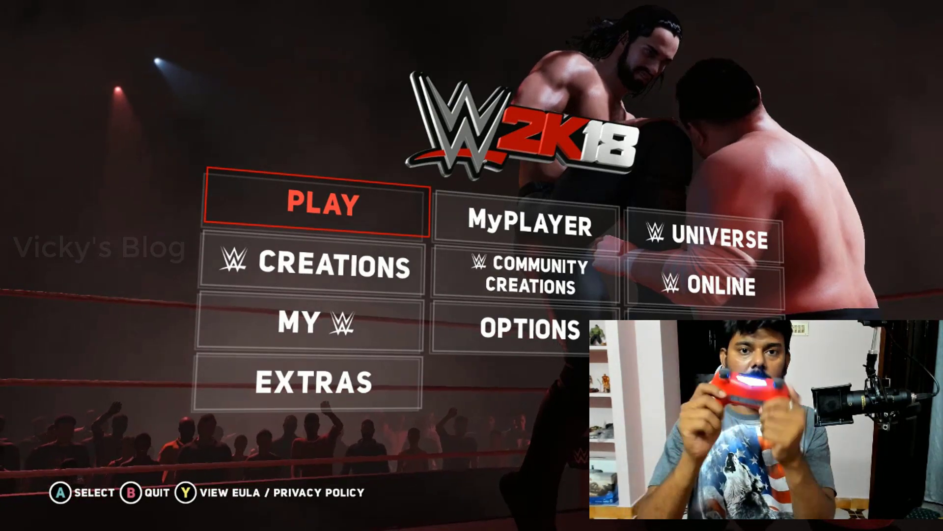
Step: Move through the main menu with the D-pad, select PLAY, then ONE ON ONE
{"action": "key", "text": "Right"}
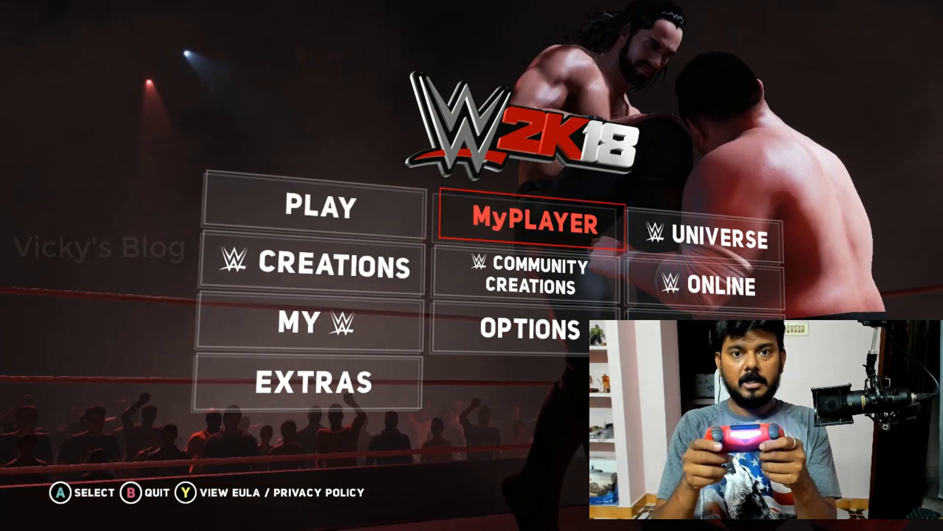
{"action": "key", "text": "down"}
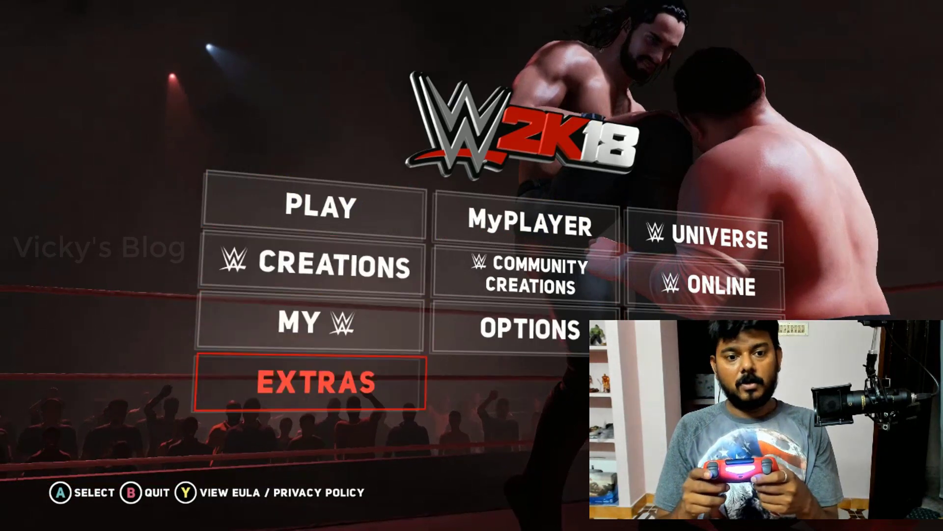
{"action": "key", "text": "Up"}
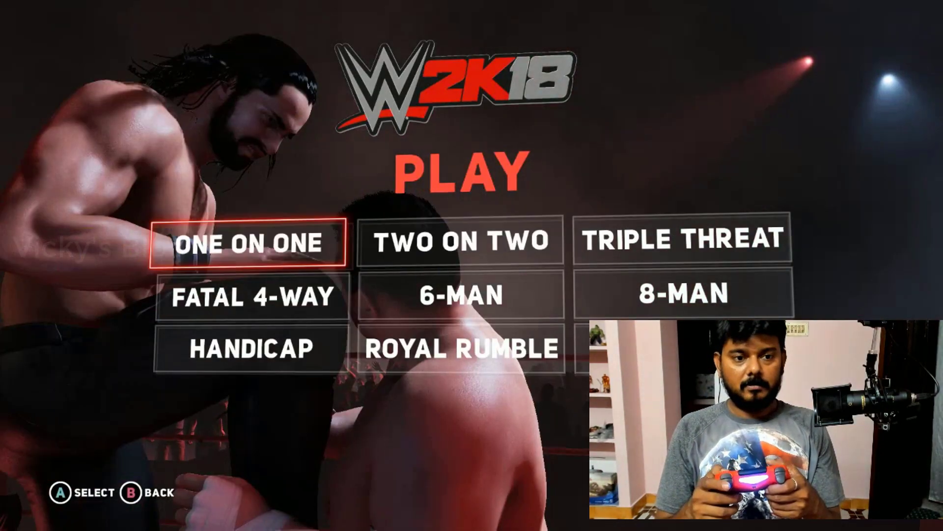
{"action": "left_click", "coordinate": [251, 242]}
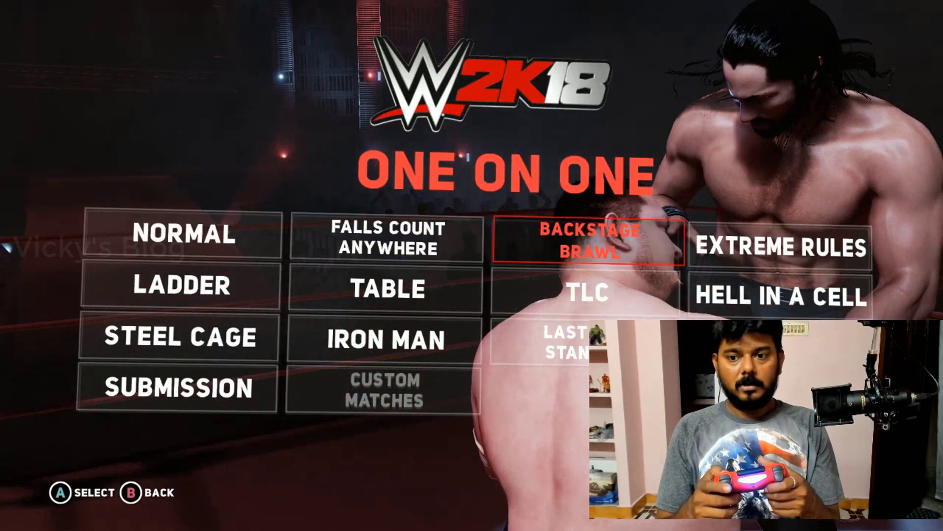